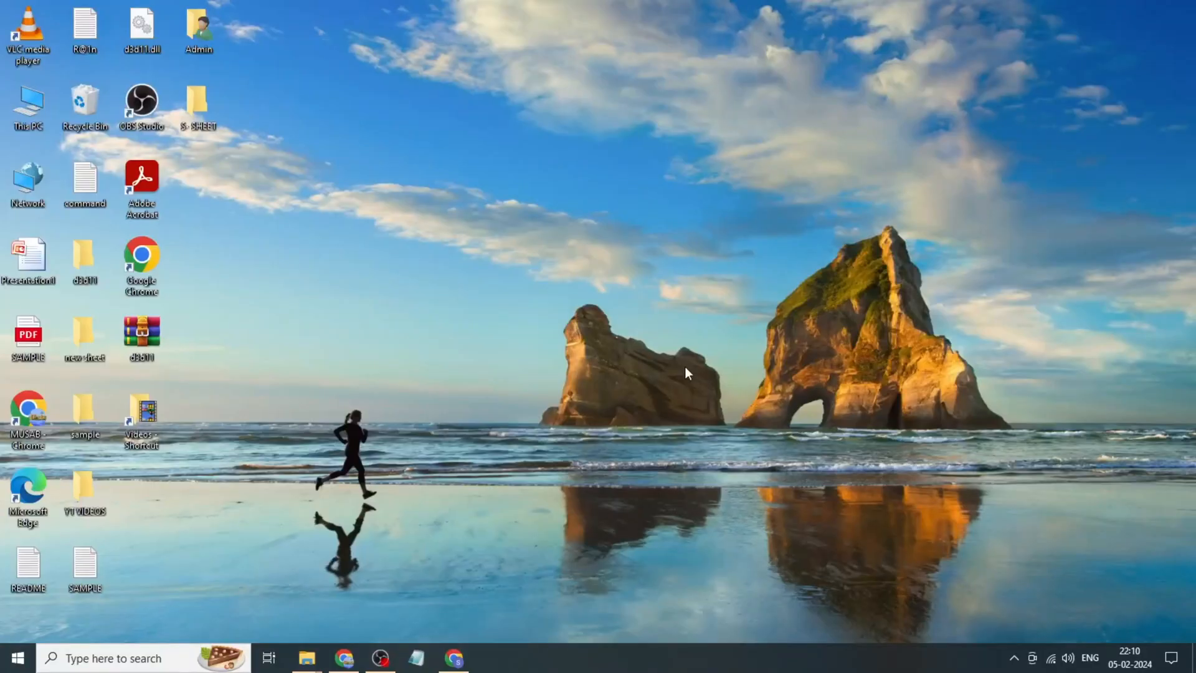
# Search Windows for 'devi' and open Device Manager from the results
pyautogui.click(115, 658)
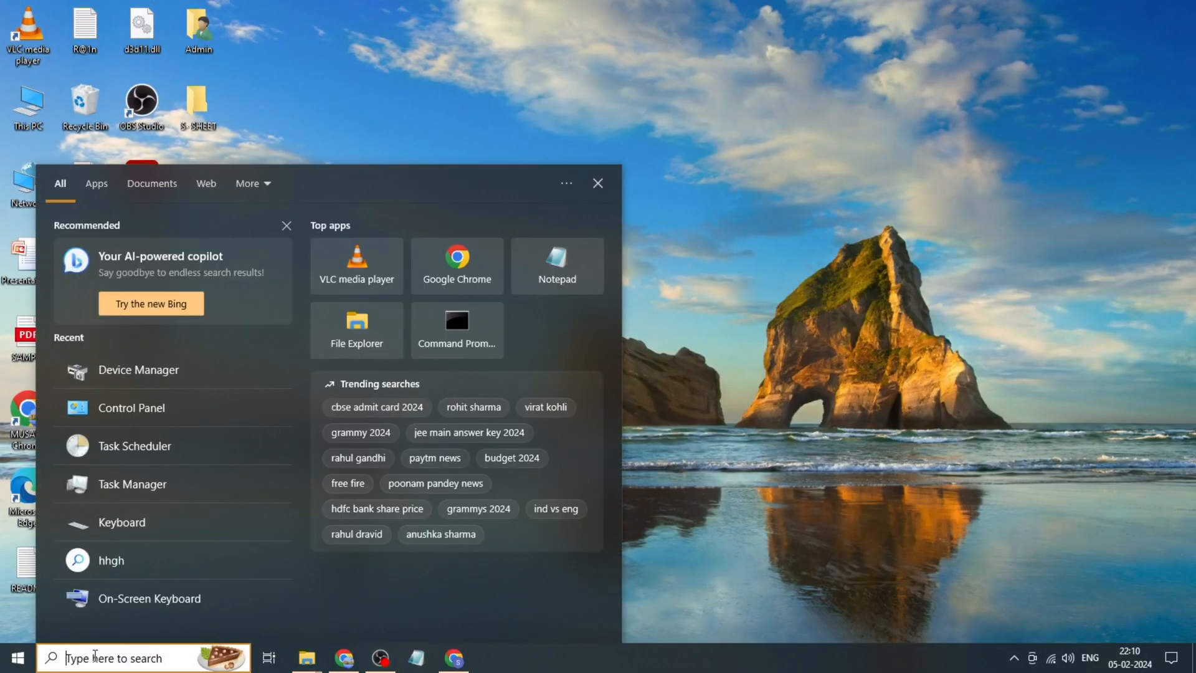
pyautogui.write('devi')
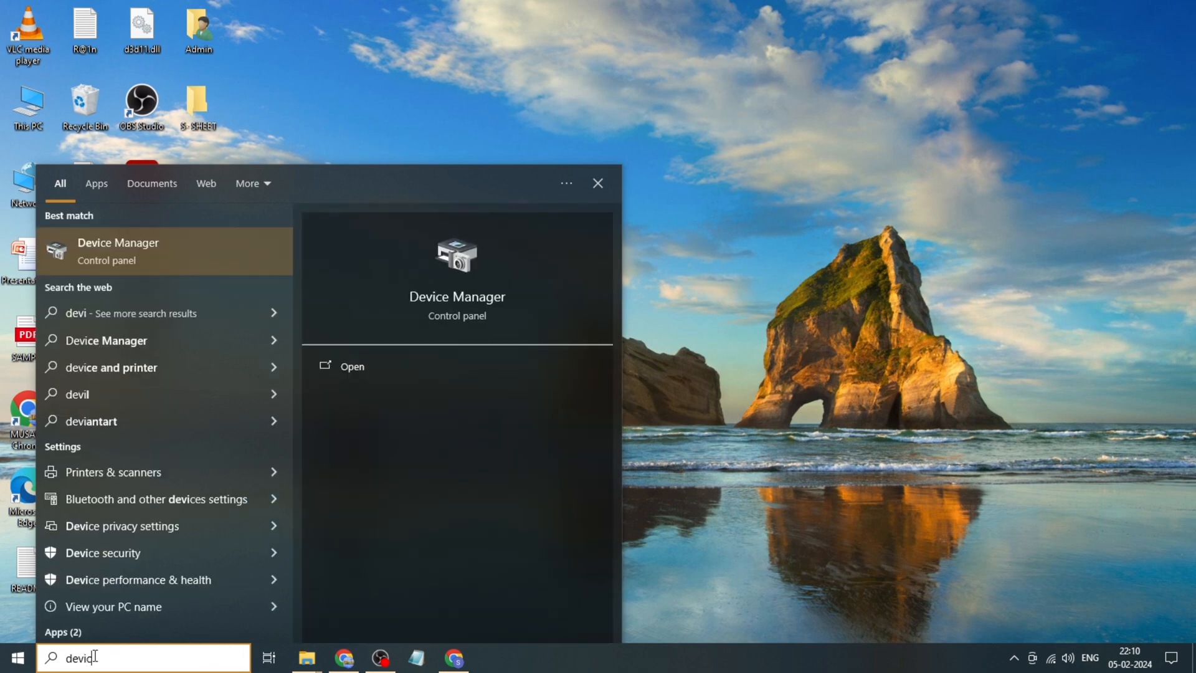
pyautogui.click(351, 366)
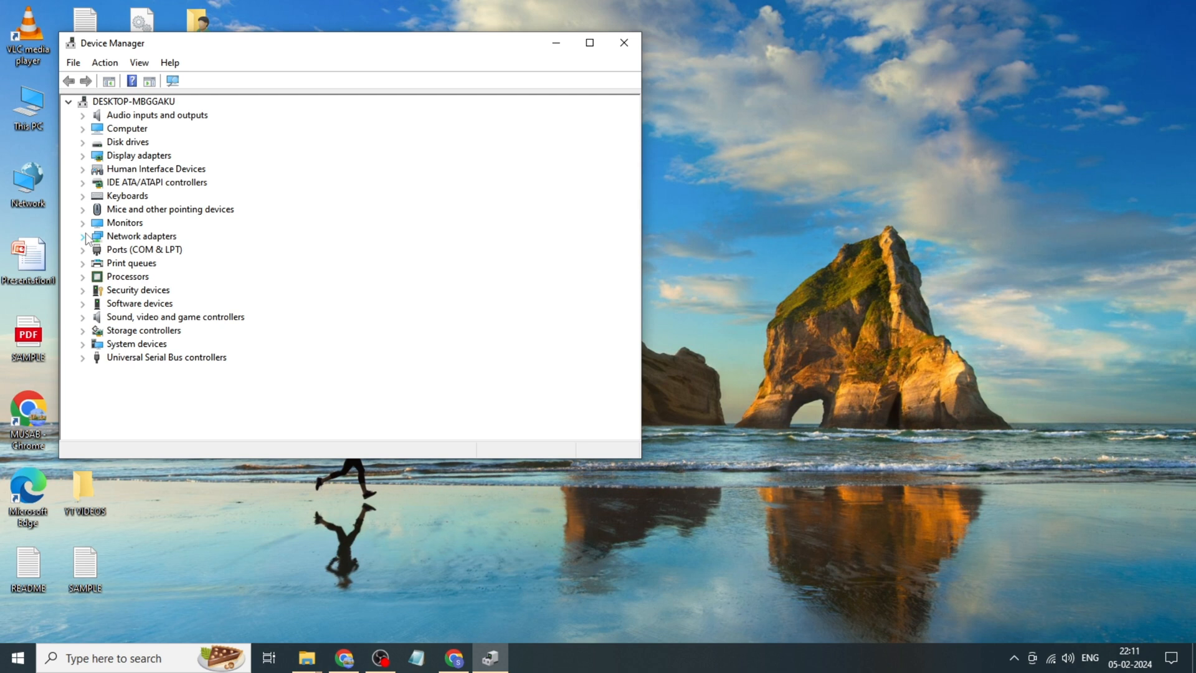
# Expand Monitors and start a driver update for the Generic Non-PnP Monitor
pyautogui.click(82, 222)
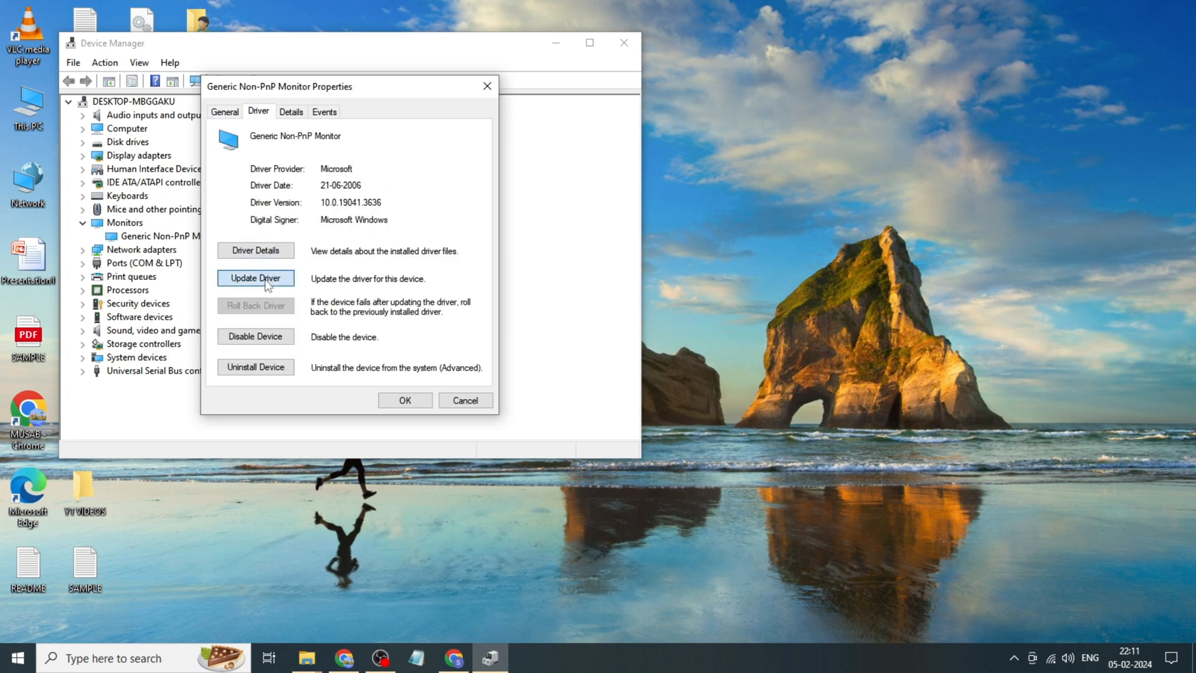
pyautogui.click(256, 278)
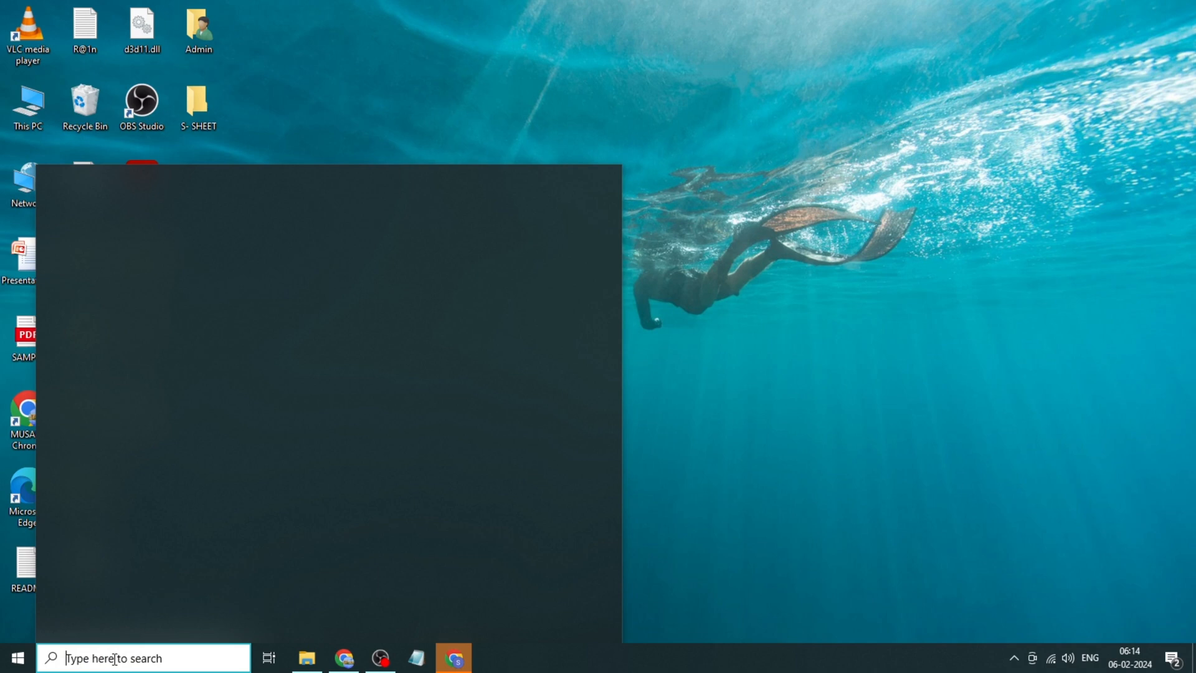
# Search Windows for 'edit pow' to open Edit Plan Settings for the Balanced plan
pyautogui.write('edit po')
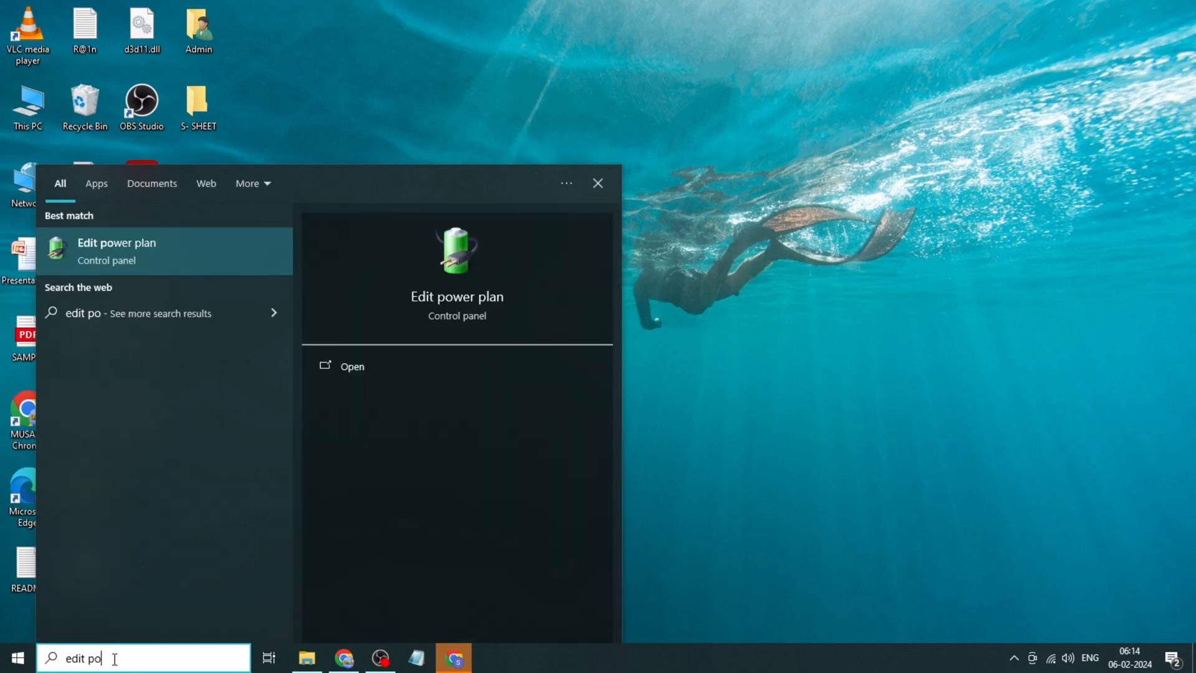
pyautogui.write('w')
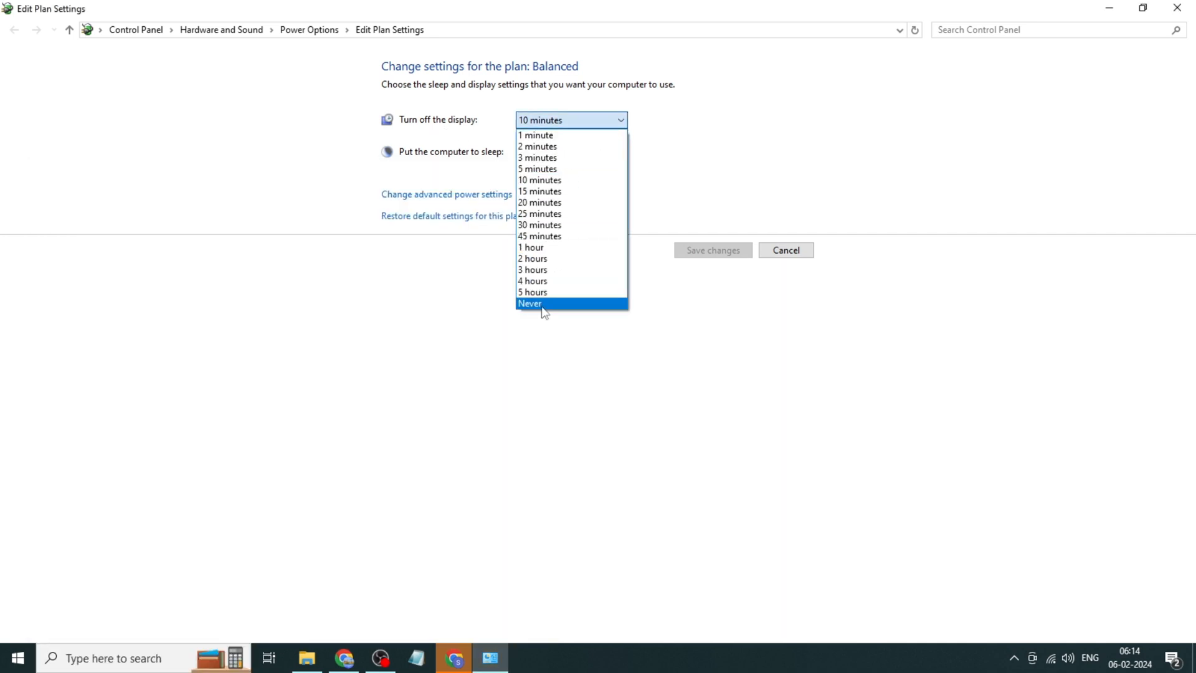
# Set display turn-off and computer sleep to Never, then save the Balanced plan
pyautogui.click(529, 302)
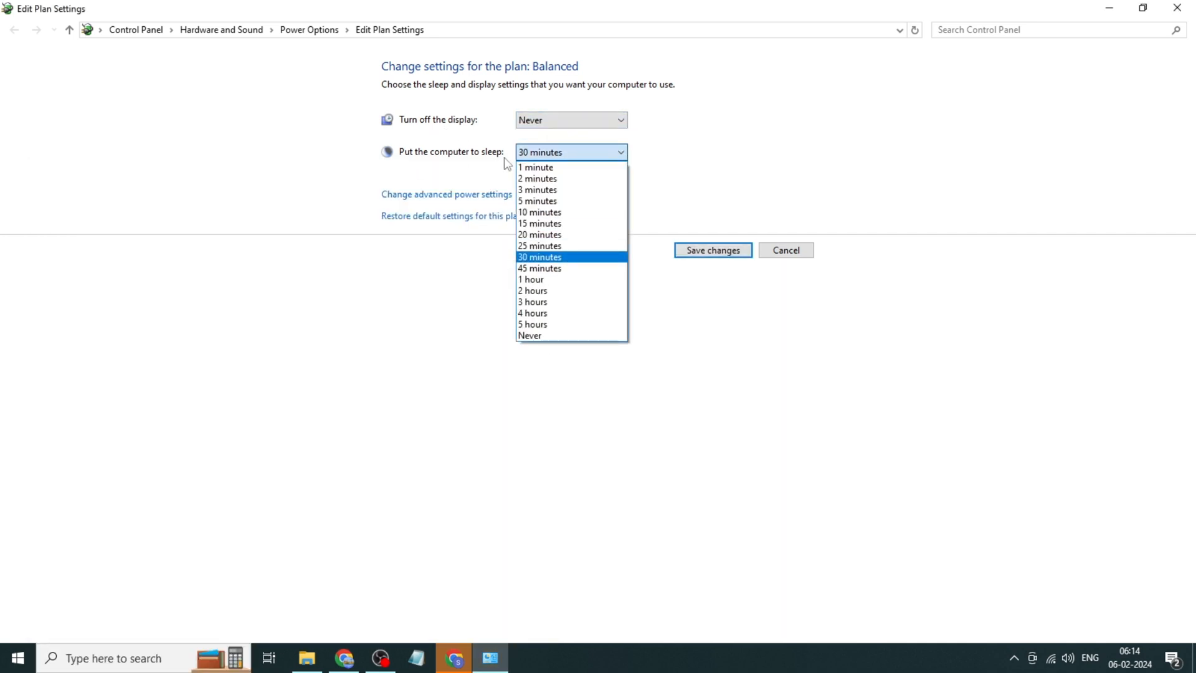
pyautogui.click(529, 335)
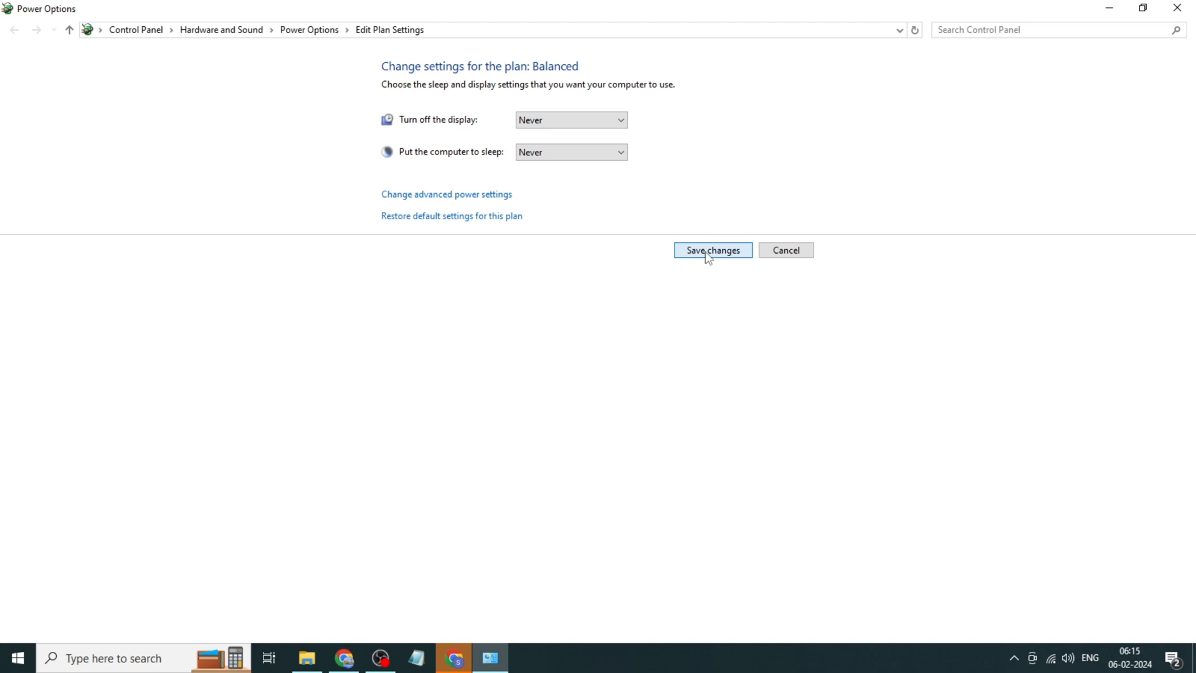
pyautogui.click(711, 249)
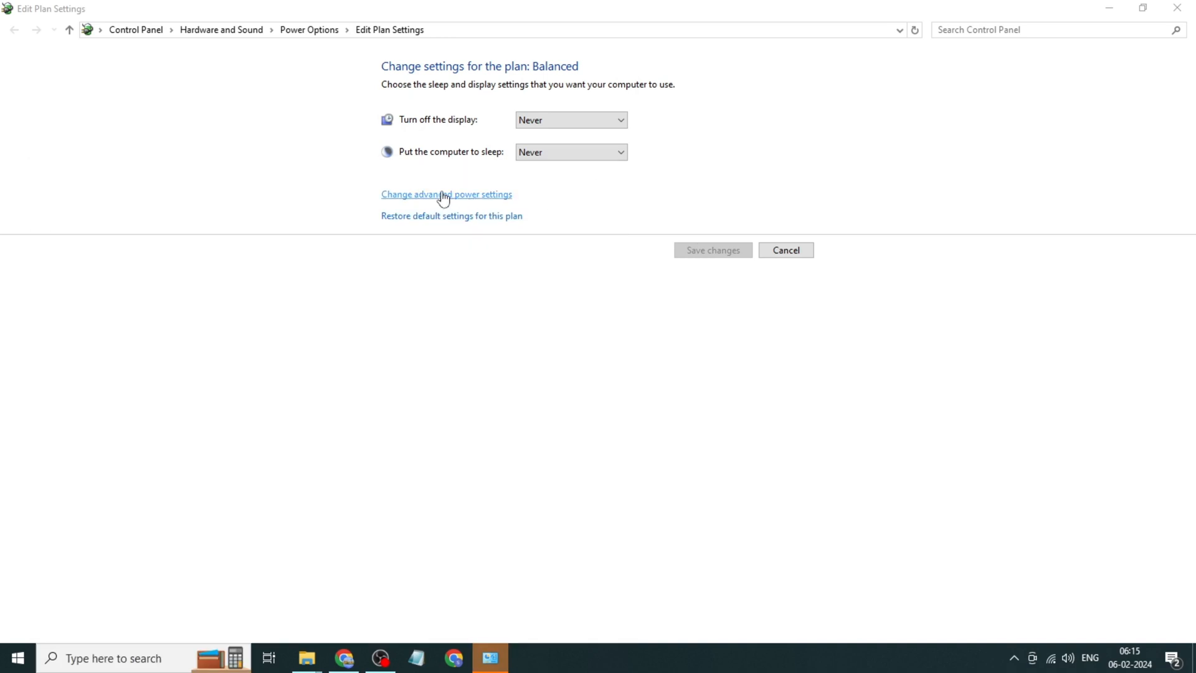
# In advanced power settings, set PCI Express Link State Power Management to Off
pyautogui.click(446, 194)
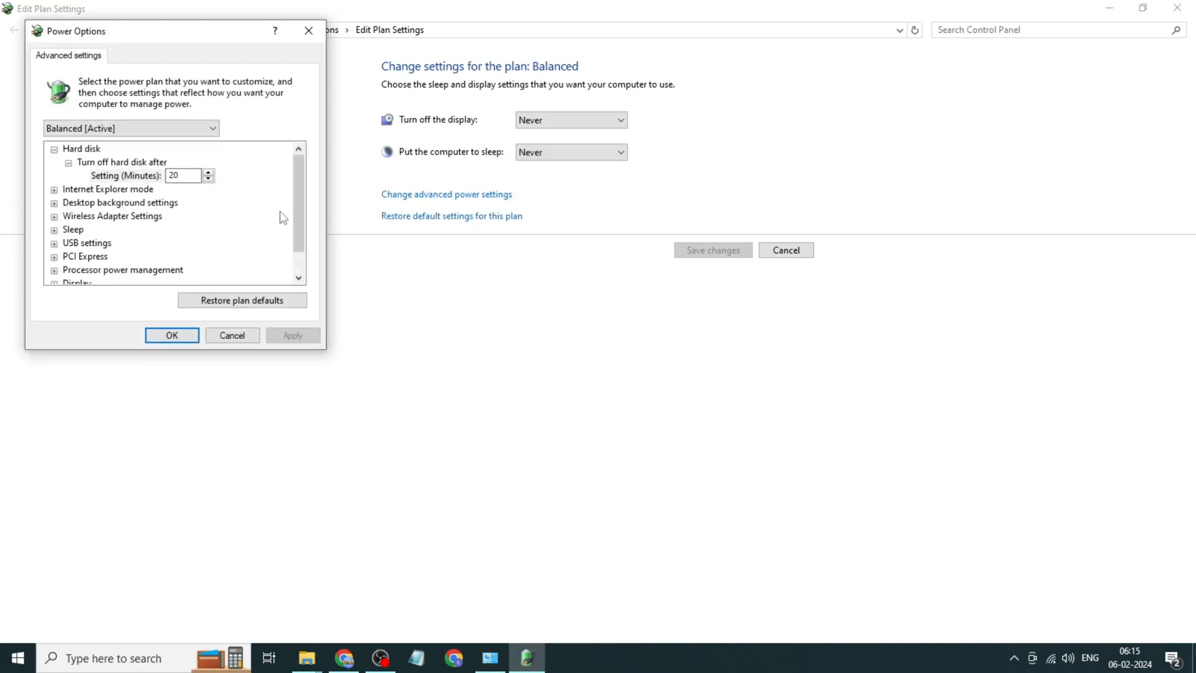
pyautogui.click(54, 257)
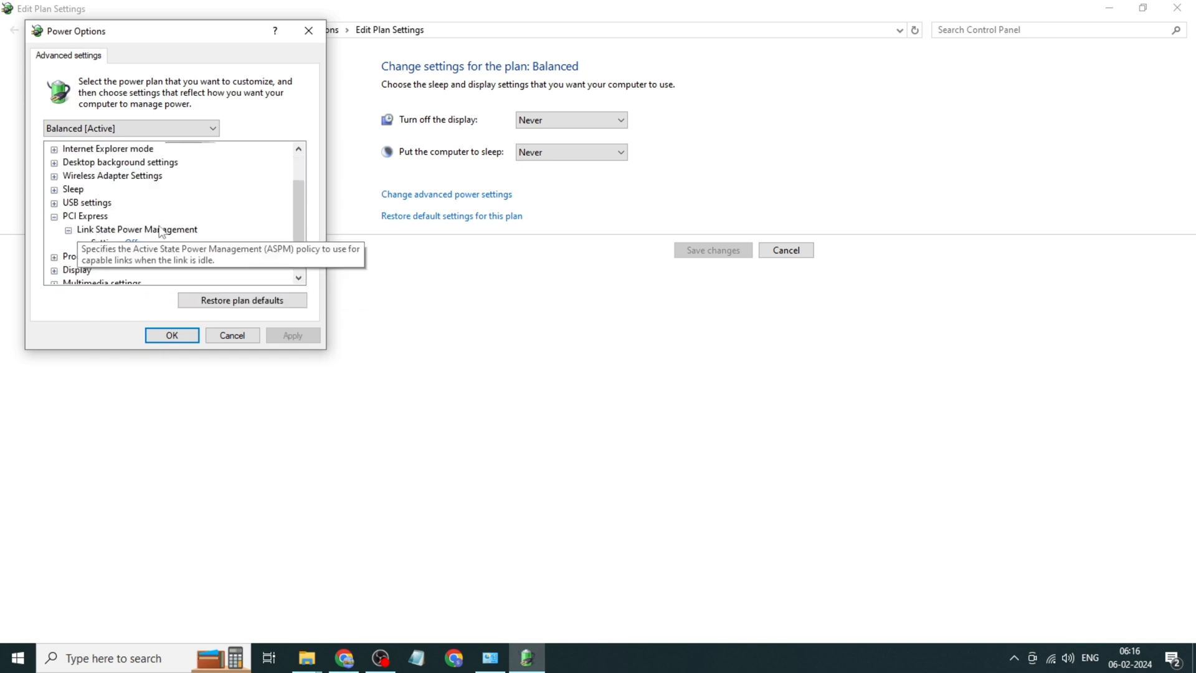
pyautogui.click(229, 243)
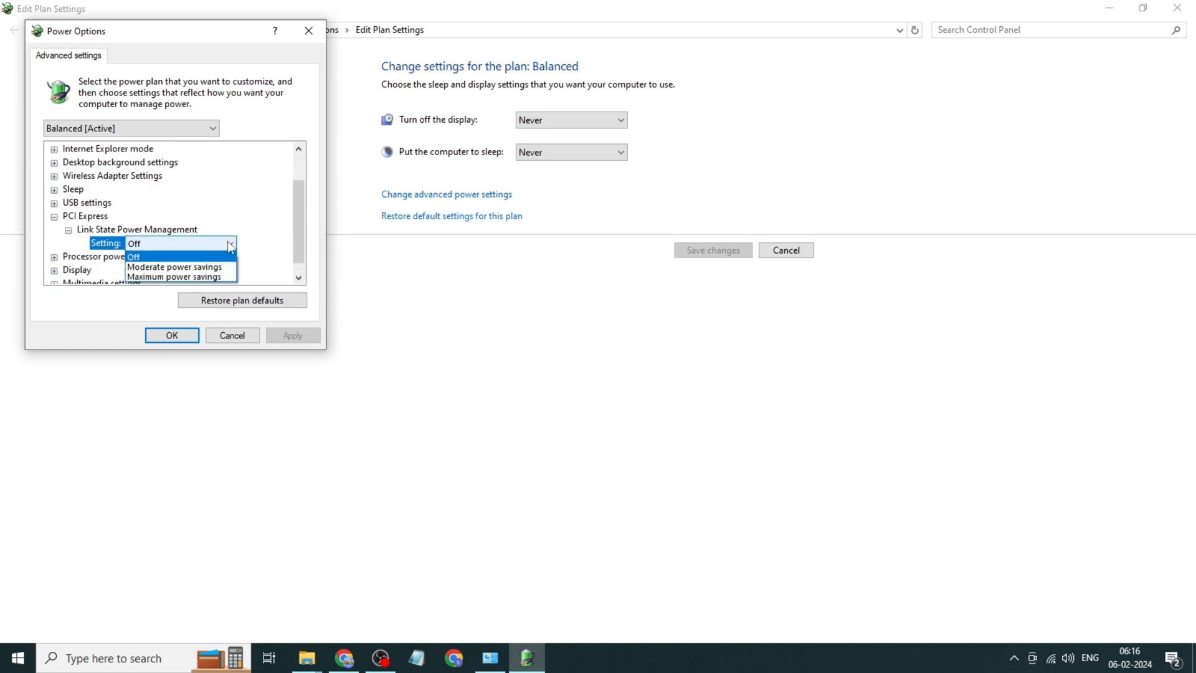
pyautogui.click(179, 276)
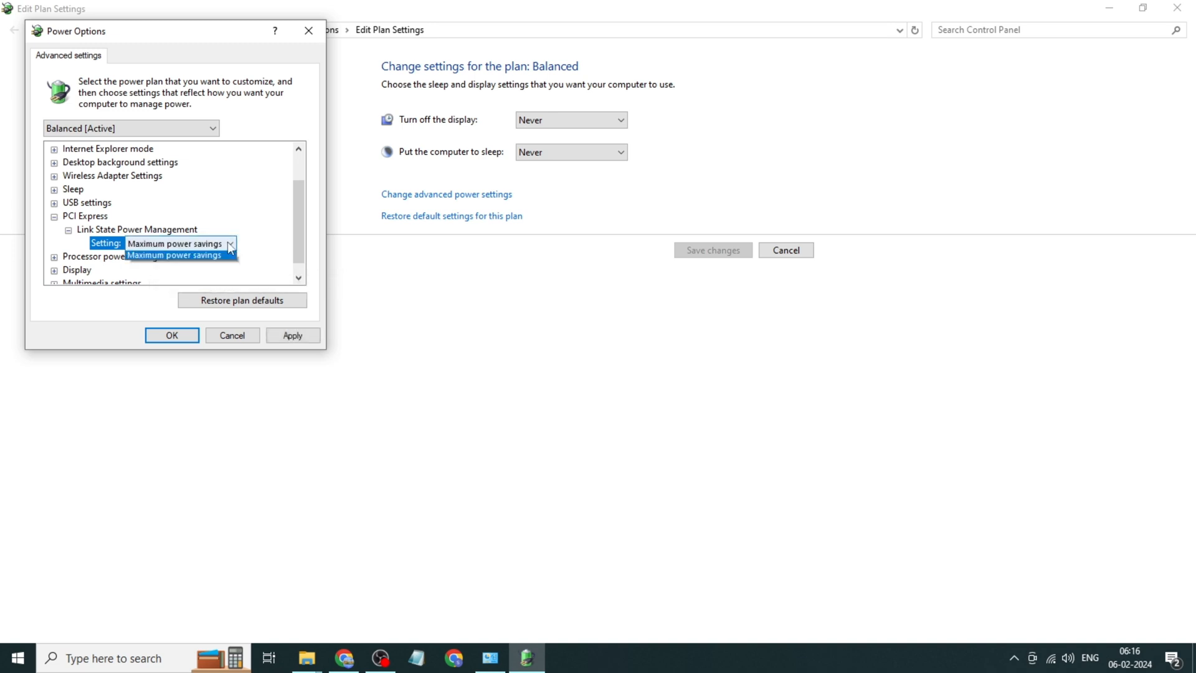
pyautogui.click(176, 255)
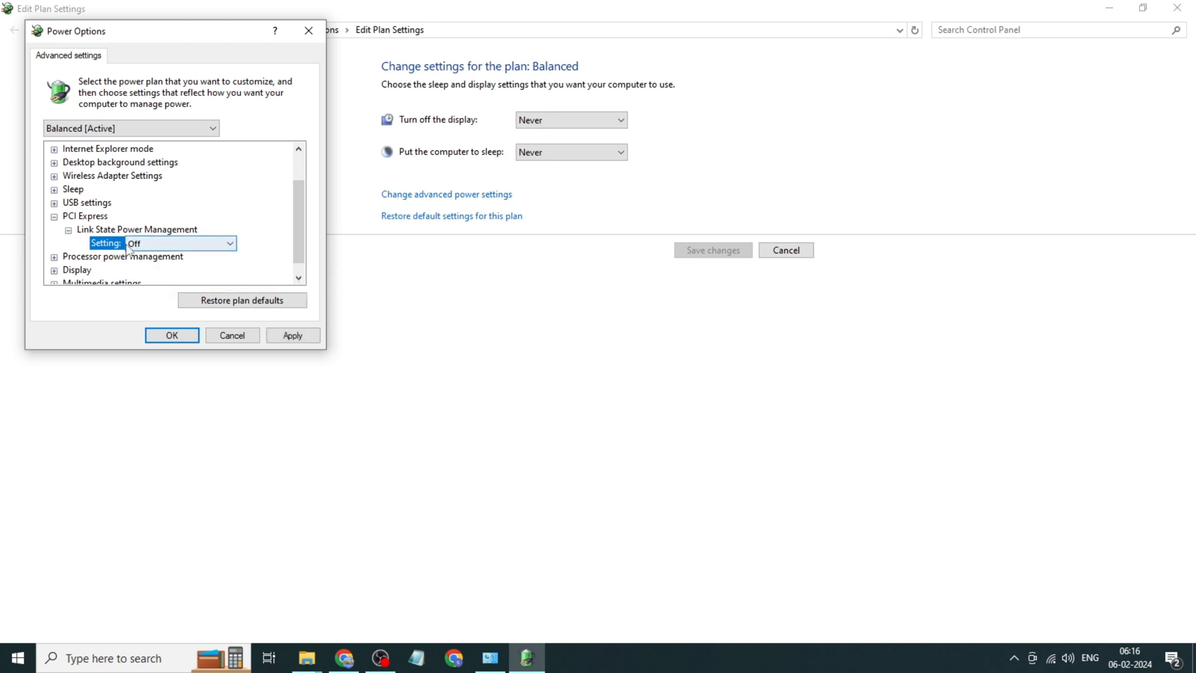